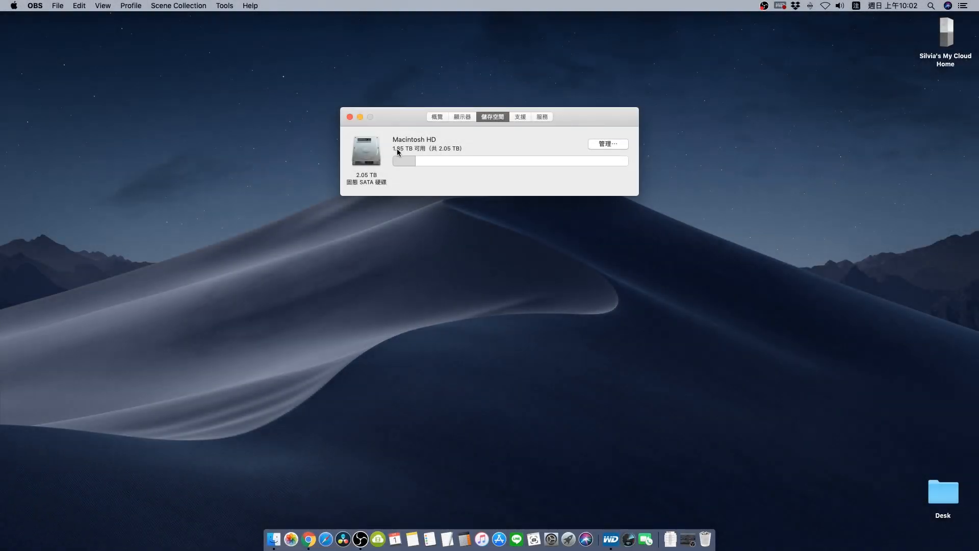
{"action": "mouse_move", "coordinate": [454, 154]}
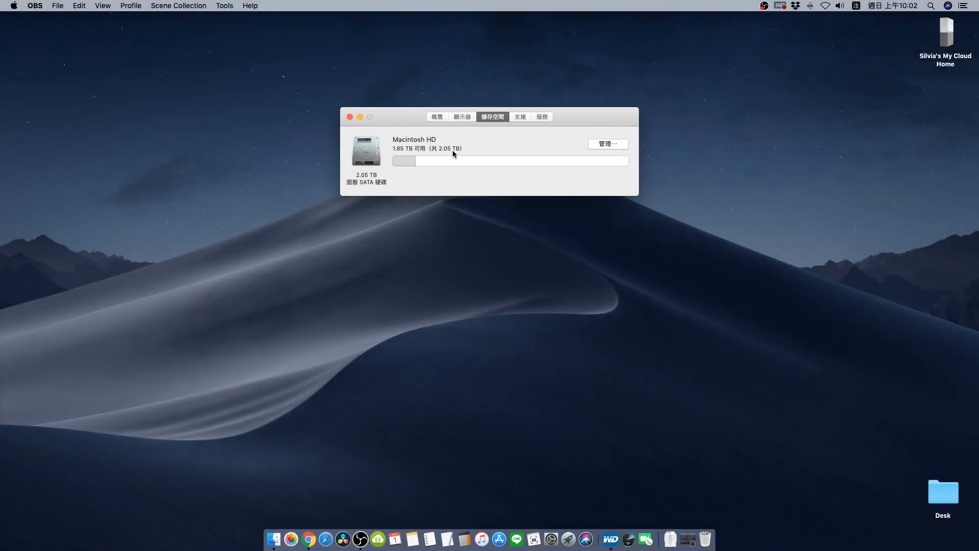
Close the About This Mac storage window showing 1.85 TB free of 2.05 TB
{"action": "left_click", "coordinate": [350, 117]}
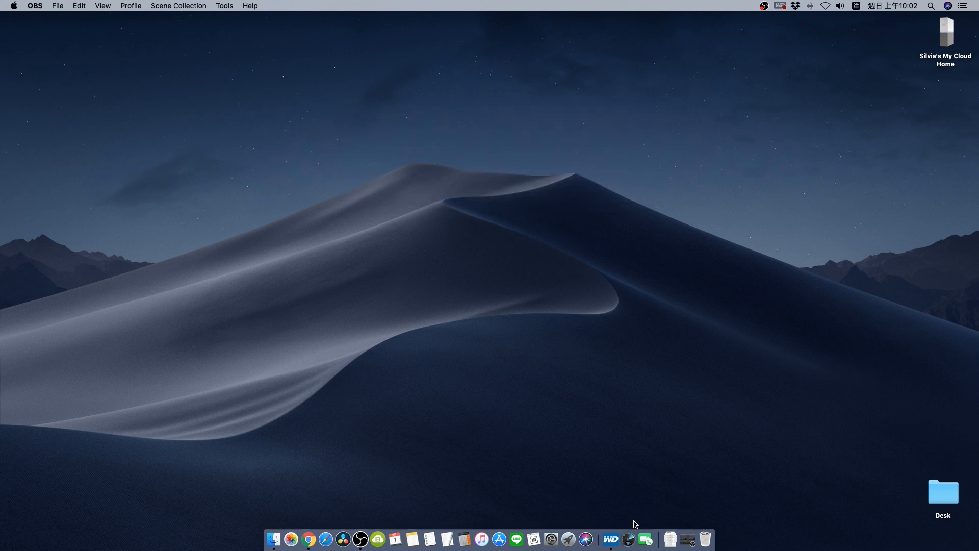
Launch Disk Speed Test and start the test, reaching about 458 MB/s write and 504 MB/s read
{"action": "left_click", "coordinate": [342, 538]}
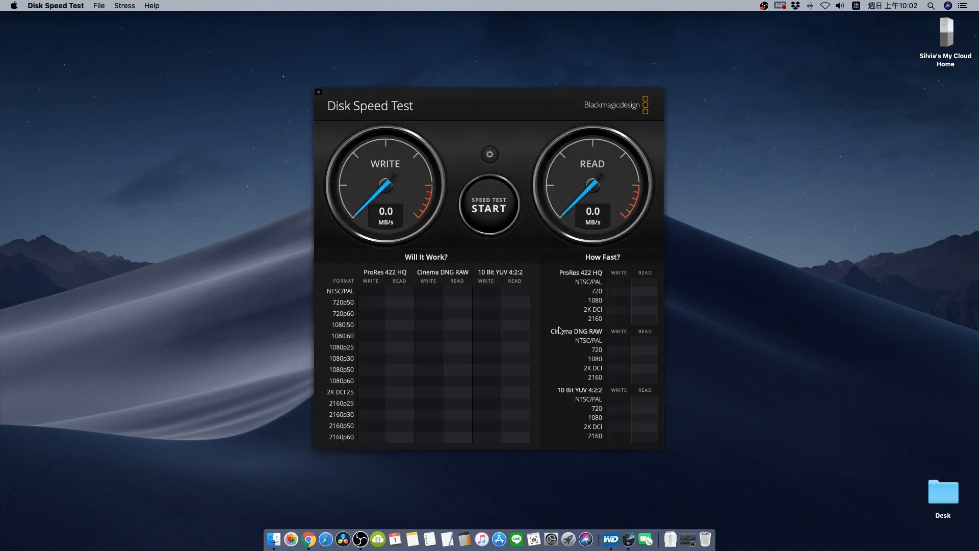
{"action": "left_click", "coordinate": [489, 206]}
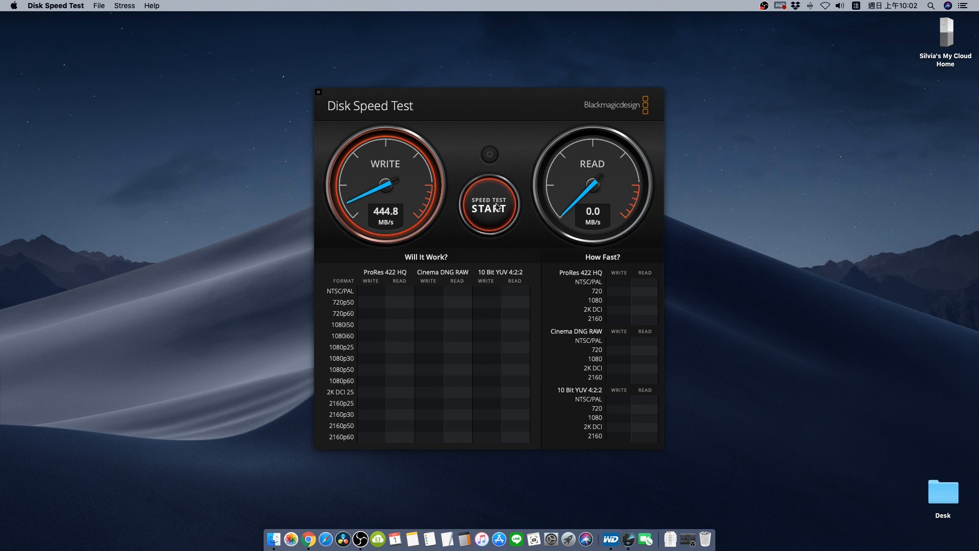
{"action": "left_click", "coordinate": [489, 207]}
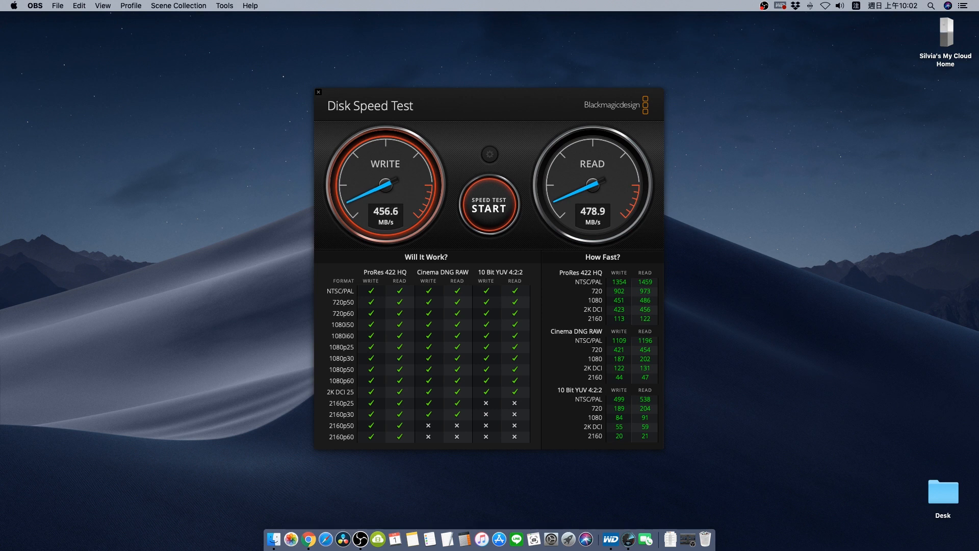
{"action": "left_click", "coordinate": [488, 206]}
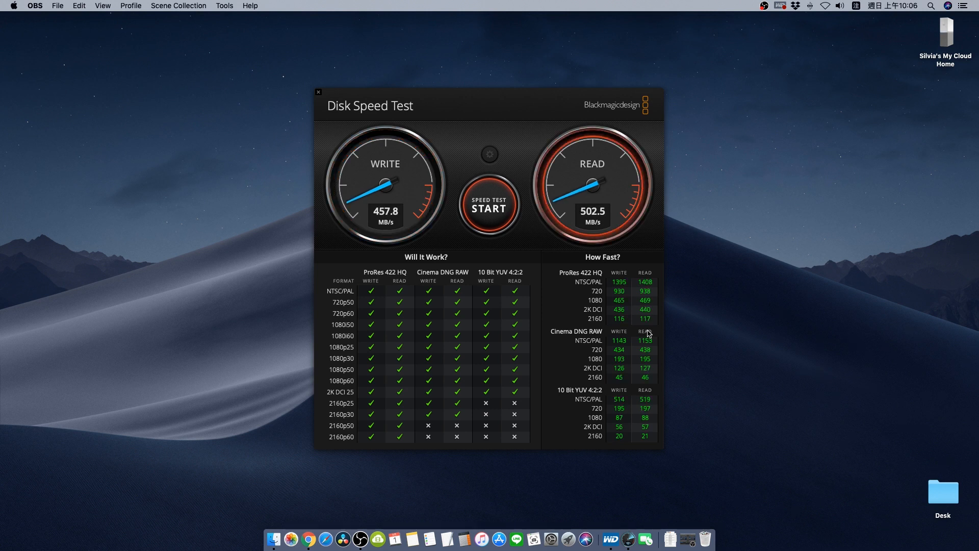
{"action": "left_click", "coordinate": [489, 203]}
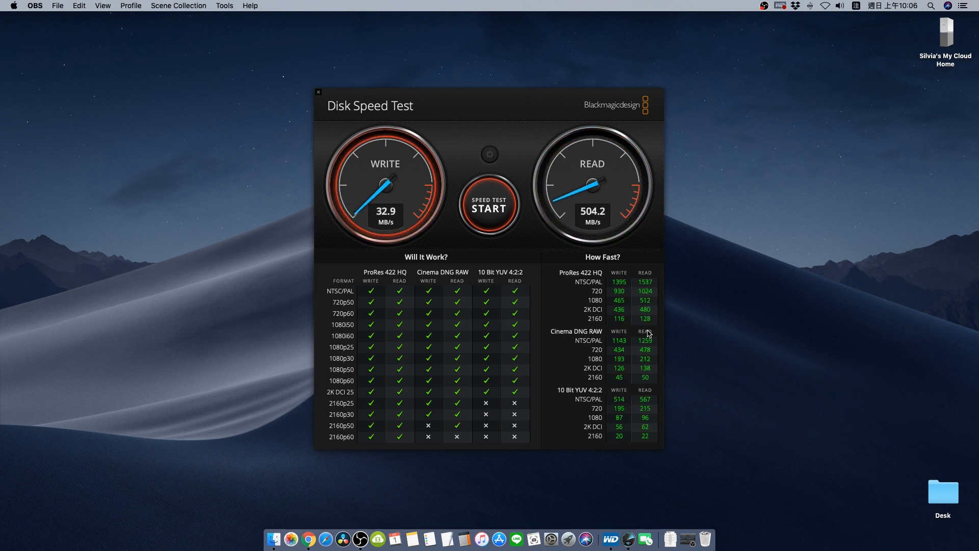